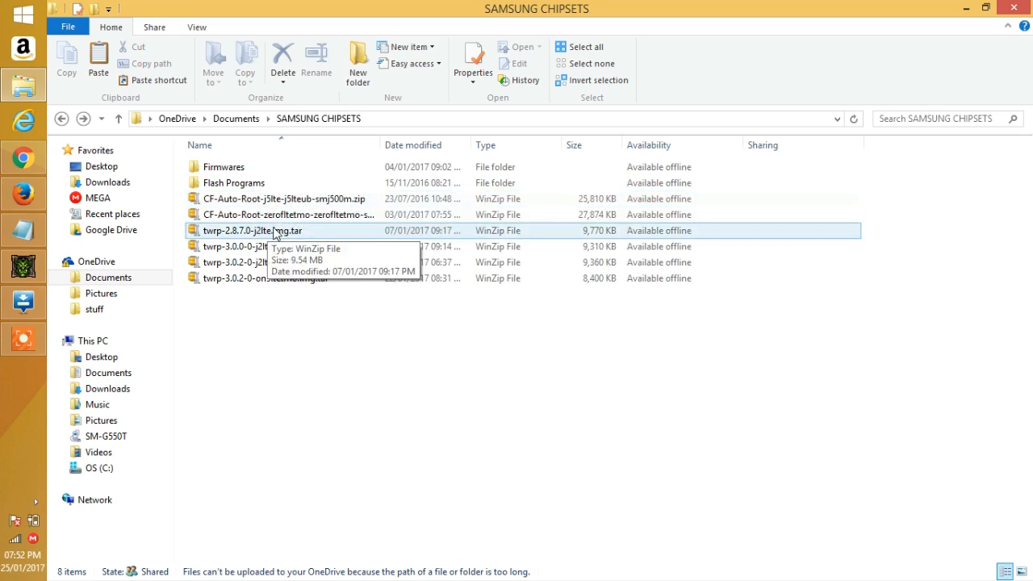
Launch Odin3 v3.09 from Flash Programs > Odin_v3.09, then go back to Flash Programs
double_click(234, 182)
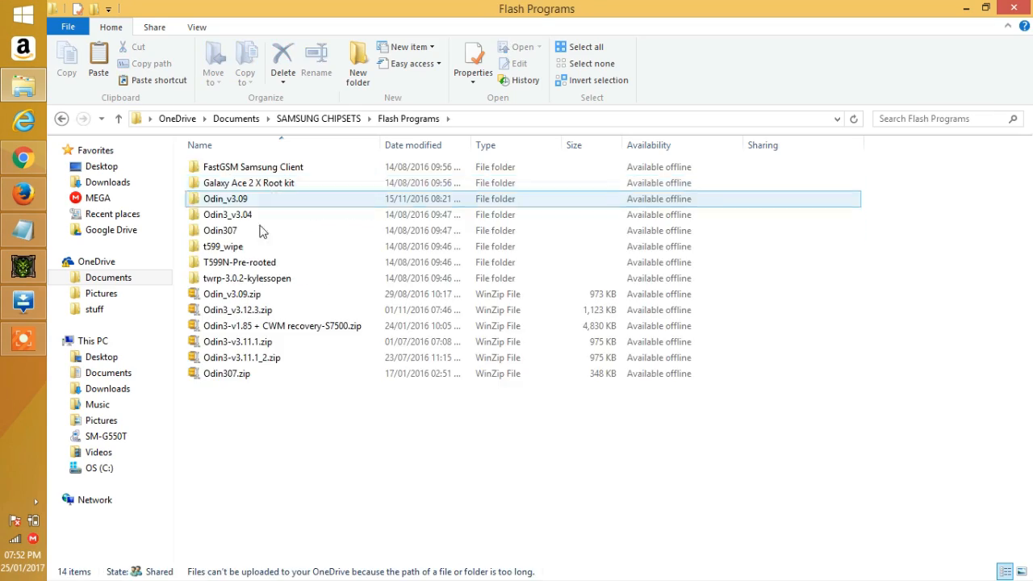
click(226, 198)
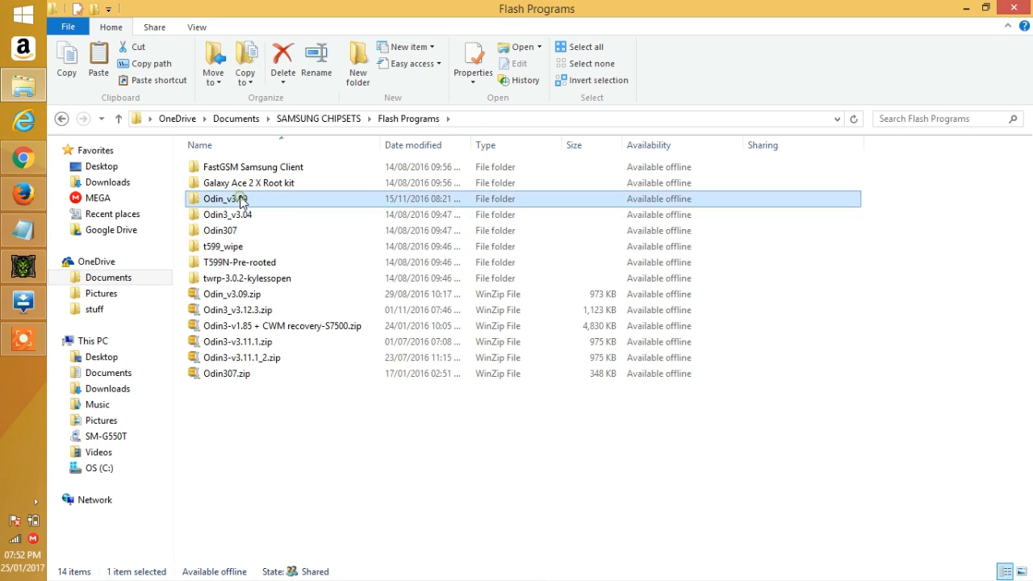
double_click(222, 198)
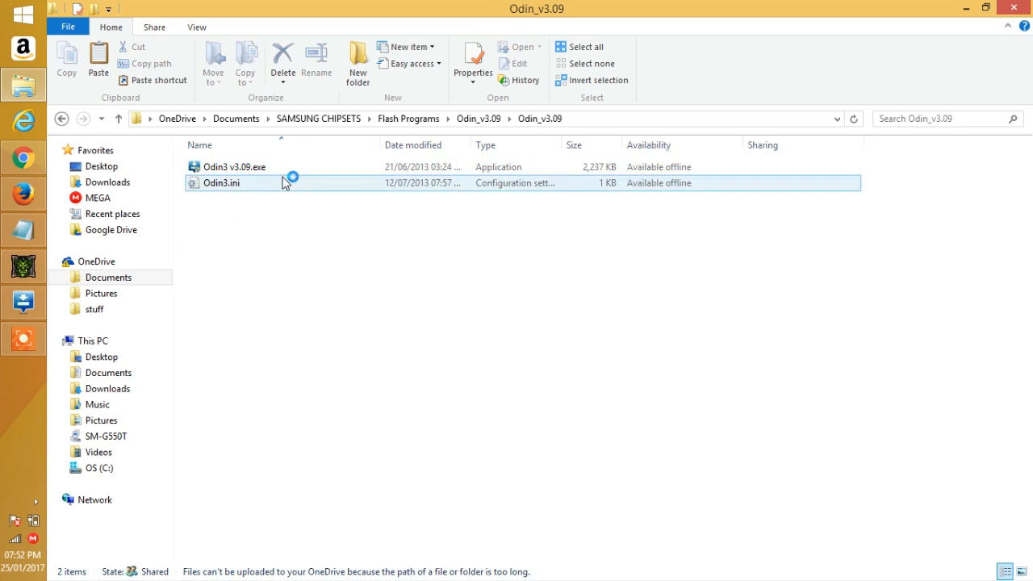
click(234, 166)
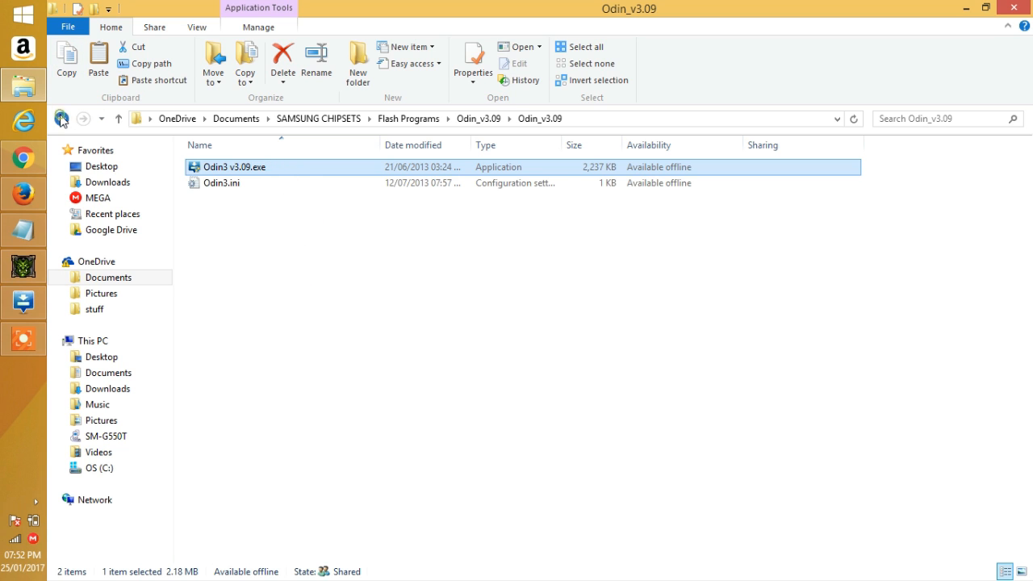
click(62, 118)
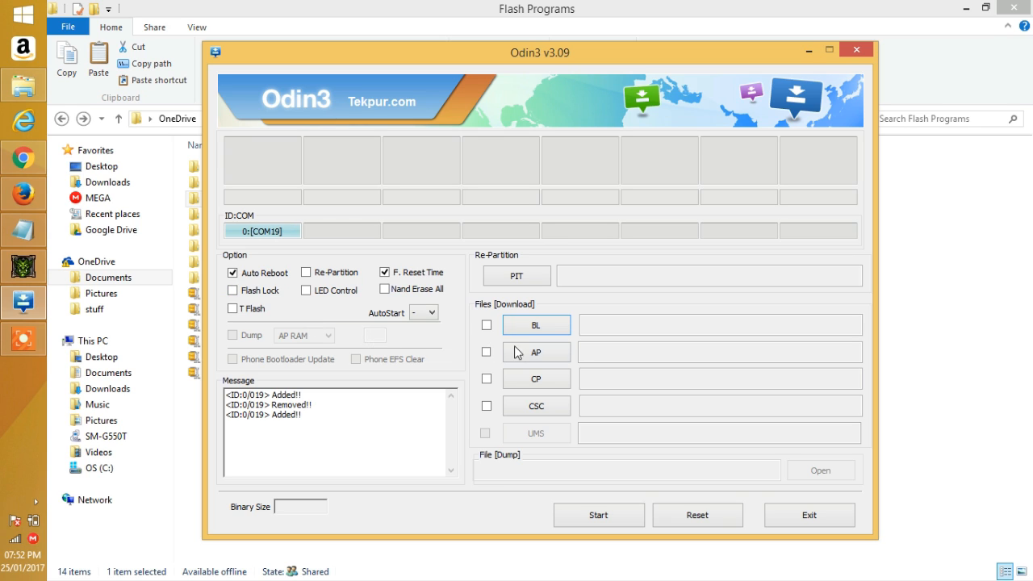
mouse_move(536, 352)
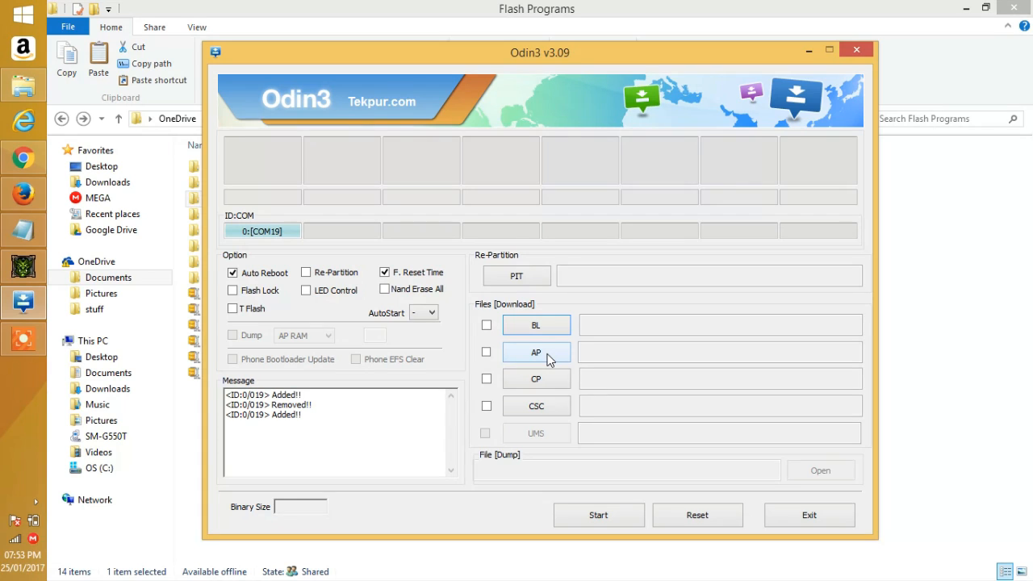
Open the AP file browser in Odin3
click(536, 352)
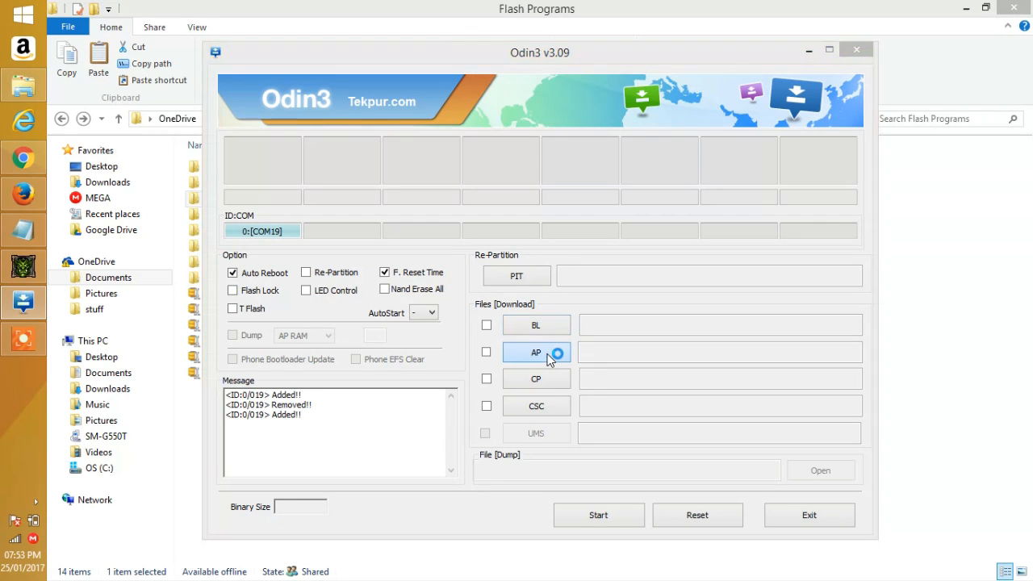
Load twrp-3.0.2-0-on5ltetmo.img.tar from Downloads into the AP slot
click(536, 352)
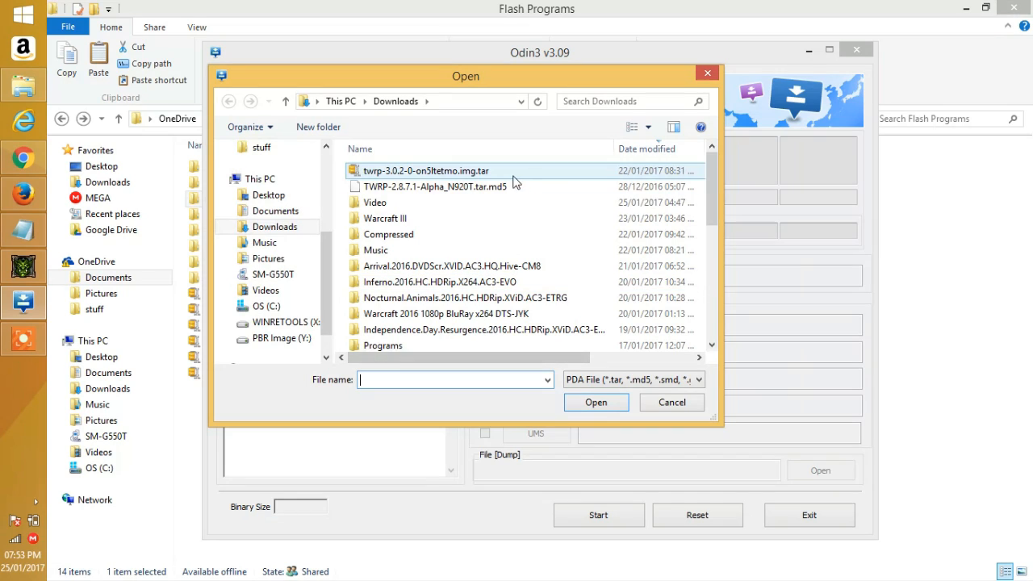
click(426, 171)
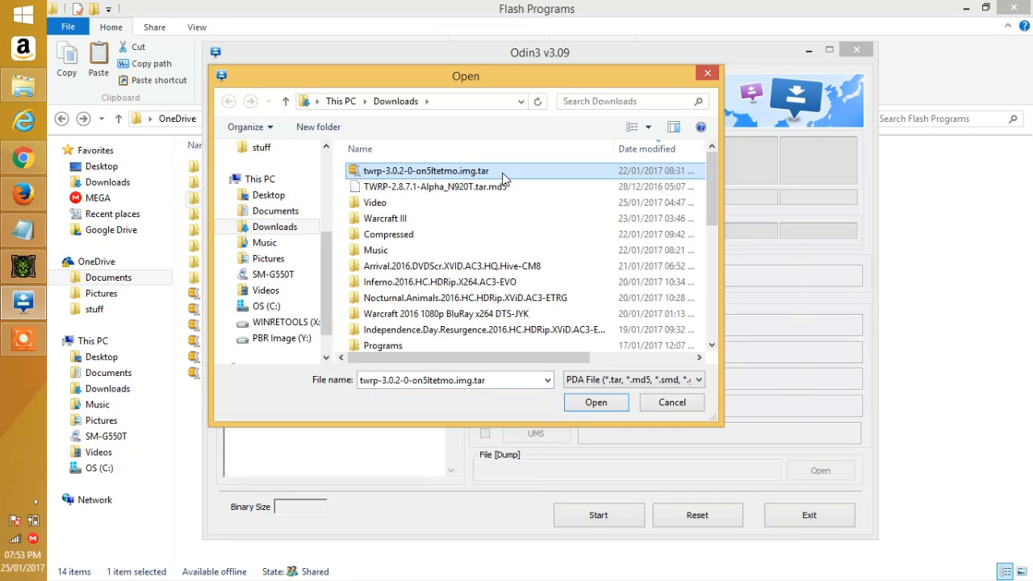
mouse_move(408, 187)
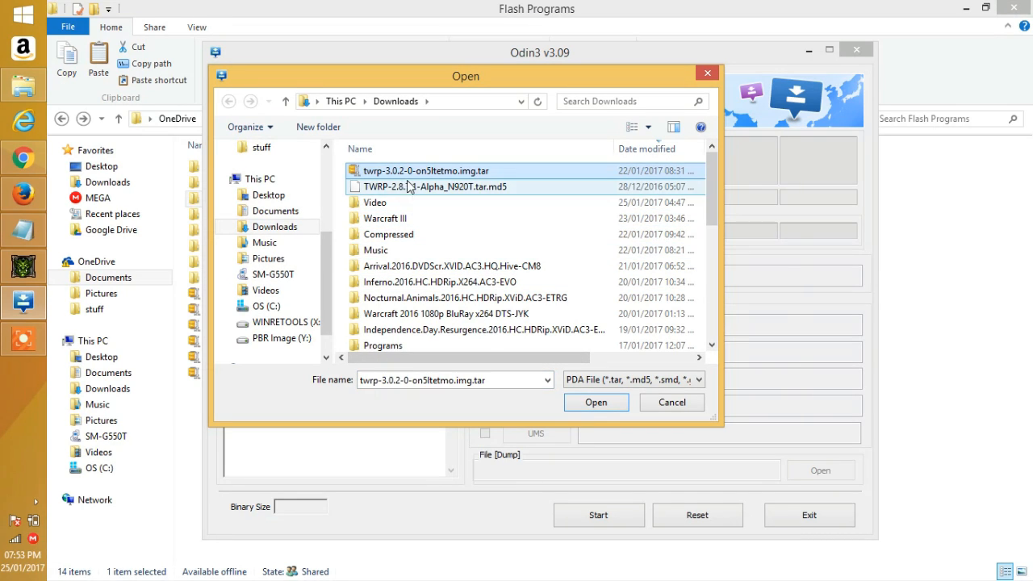
click(596, 401)
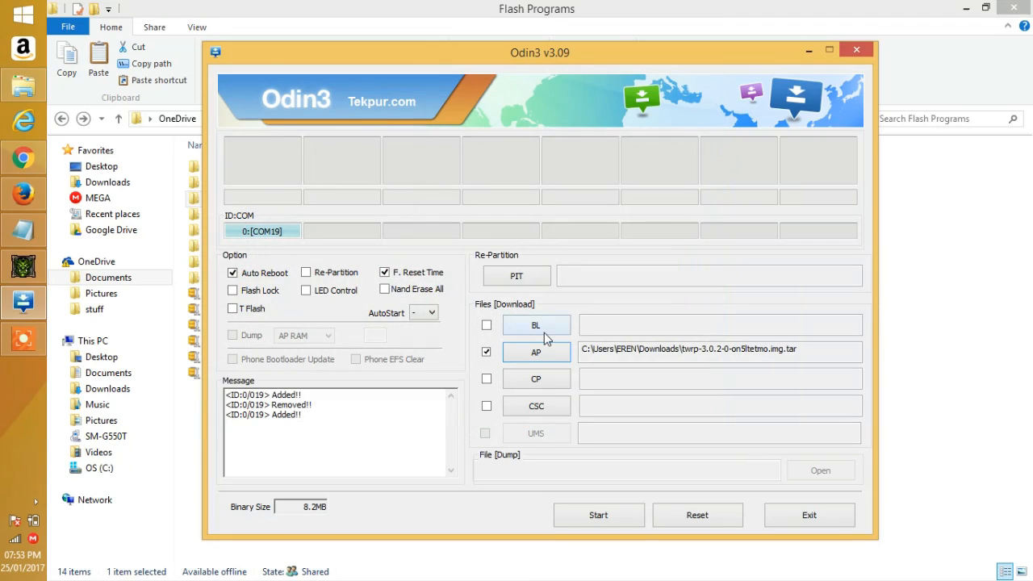